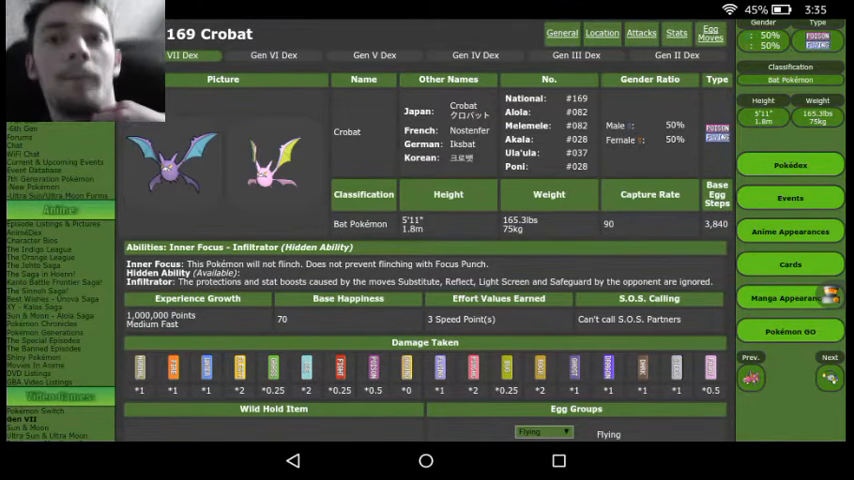
- Scroll down the Choice Band Crobat set to view its Jolly nature and fully allocated EVs
{"action": "scroll", "scroll_direction": "down", "scroll_amount": 3}
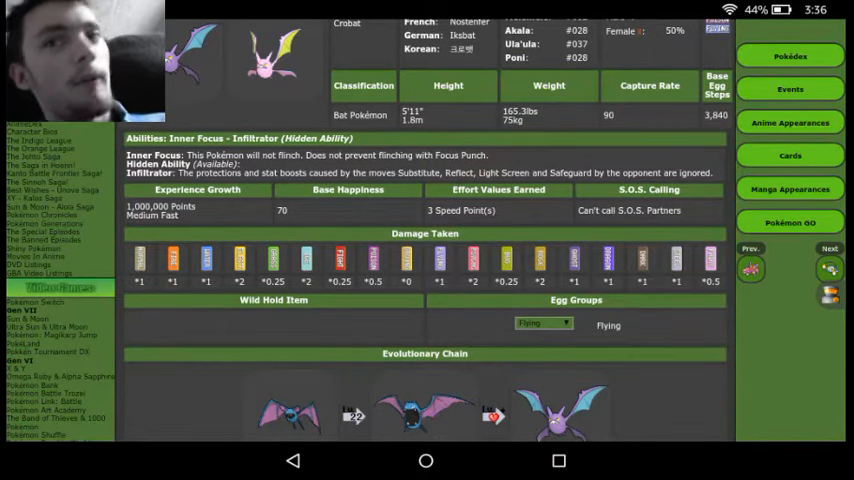
{"action": "scroll", "scroll_direction": "down", "scroll_amount": 3}
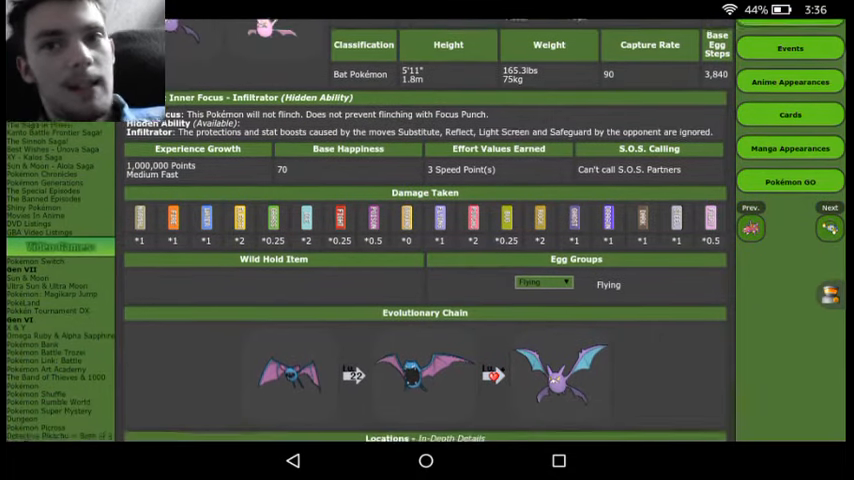
{"action": "scroll", "scroll_direction": "down", "scroll_amount": 3}
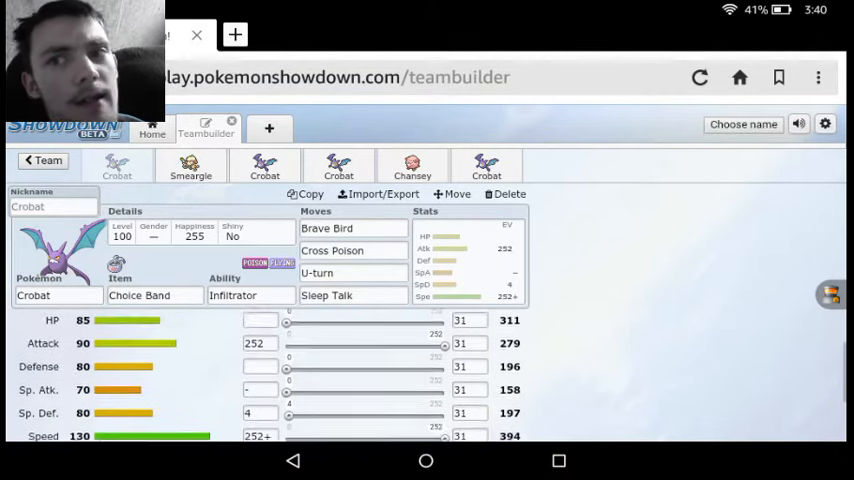
{"action": "scroll", "scroll_direction": "down", "scroll_amount": 3}
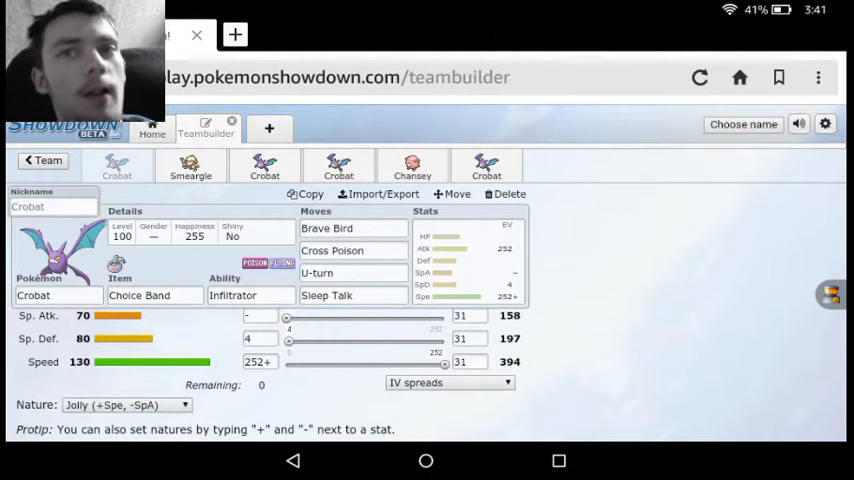
{"action": "left_click", "coordinate": [190, 164]}
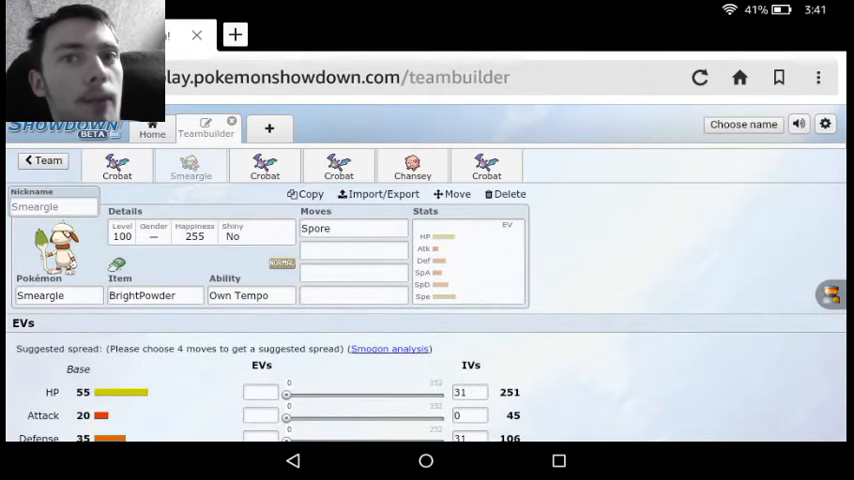
- Select the Smeargle slot in the team bar to view its Spore, BrightPowder, Own Tempo set
{"action": "left_click", "coordinate": [118, 164]}
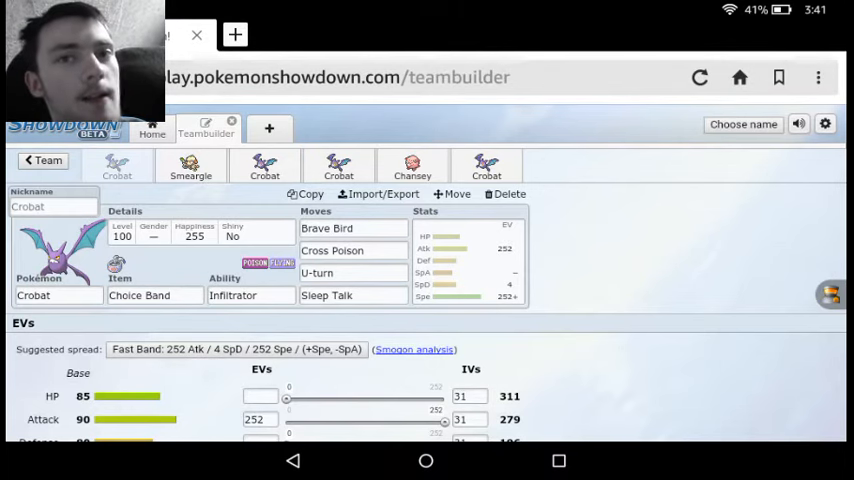
- Scroll through the Choice Specs Crobat set with Air Slash, Sludge Bomb, Giga Drain and U-turn
{"action": "scroll", "scroll_direction": "down", "scroll_amount": 3}
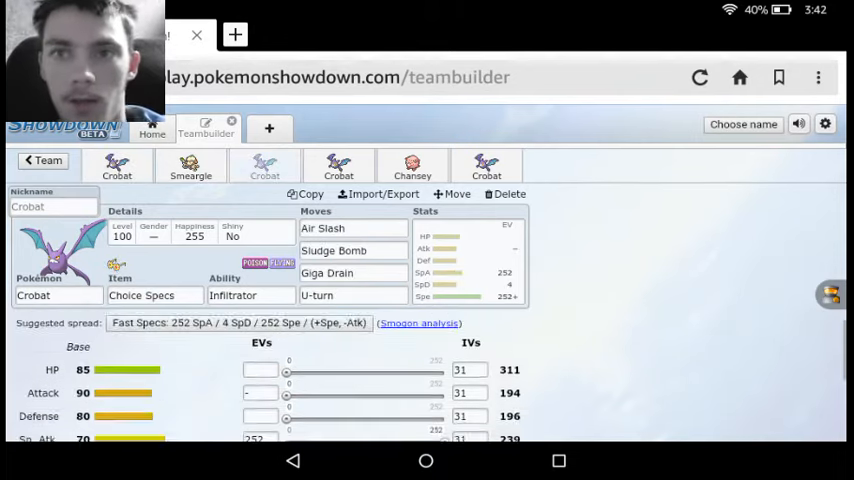
{"action": "scroll", "scroll_direction": "down", "scroll_amount": 3}
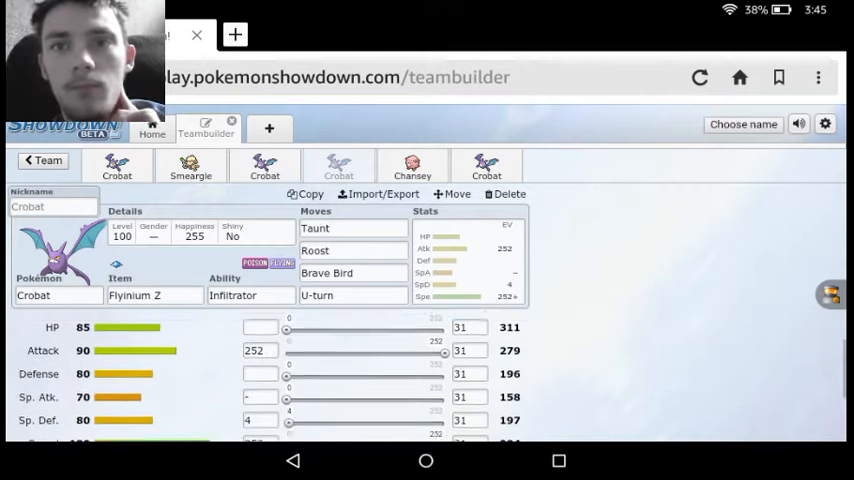
- Switch to the Chansey slot and scroll to its Eviolite set with Bold nature and EVs
{"action": "scroll", "scroll_direction": "down", "scroll_amount": 3}
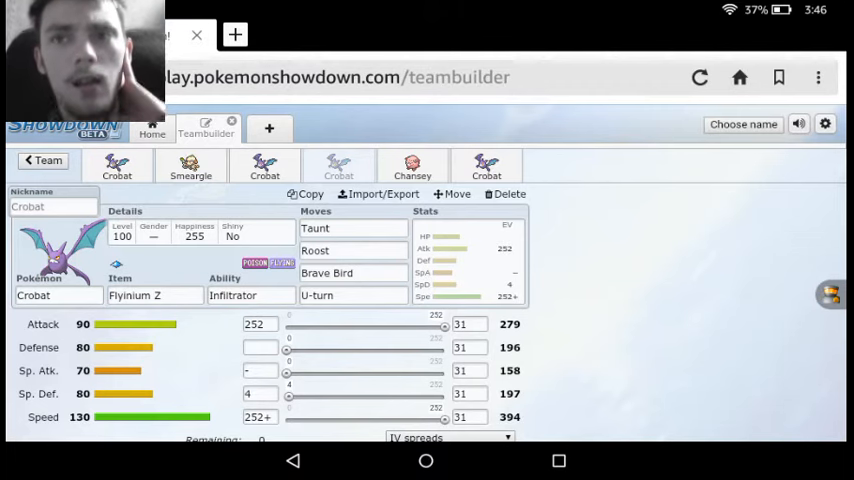
{"action": "left_click", "coordinate": [412, 164]}
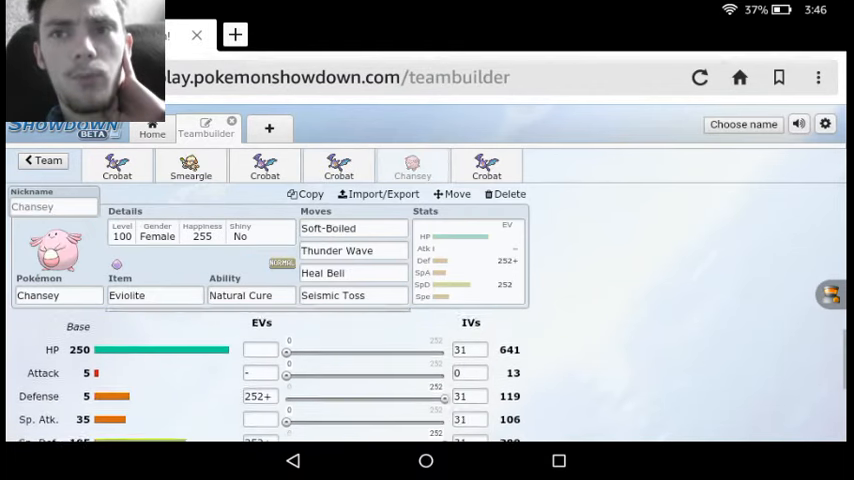
{"action": "scroll", "scroll_direction": "down", "scroll_amount": 3}
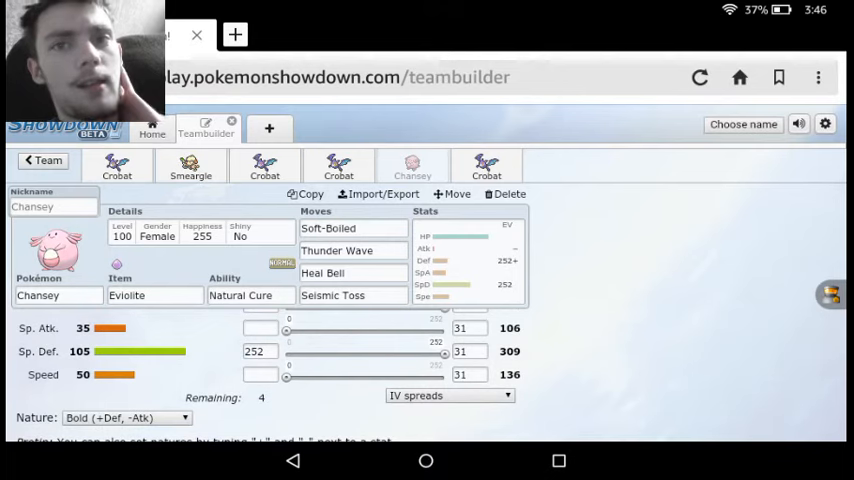